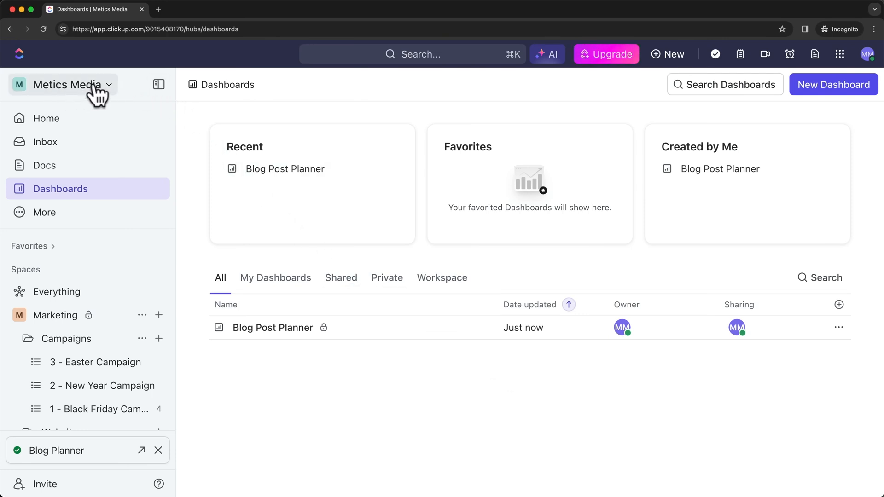
Go to Manage users from the Metics Media workspace menu.
{"action": "left_click", "coordinate": [67, 85]}
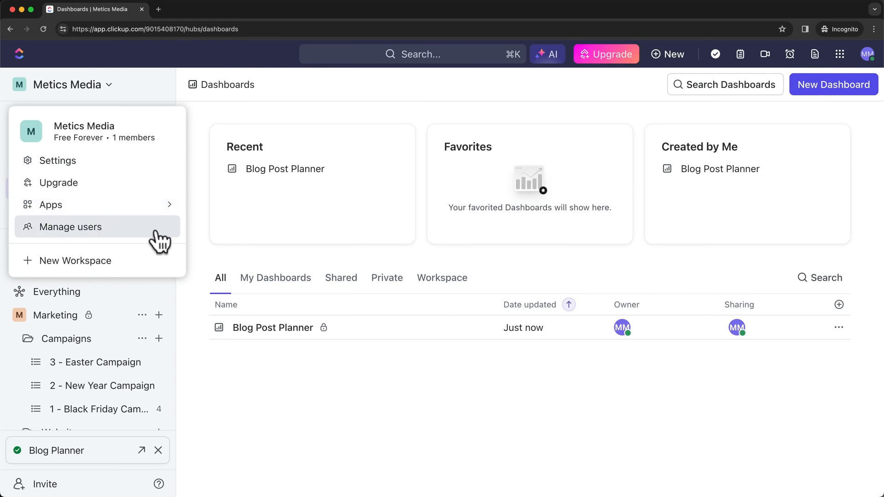
{"action": "left_click", "coordinate": [70, 227]}
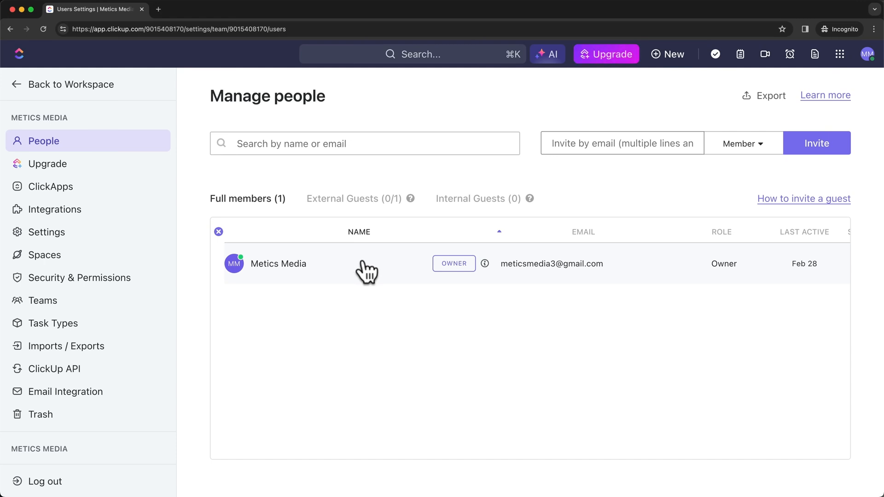
Enter the invitee's email address and show the role options with Member chosen.
{"action": "left_click", "coordinate": [622, 143]}
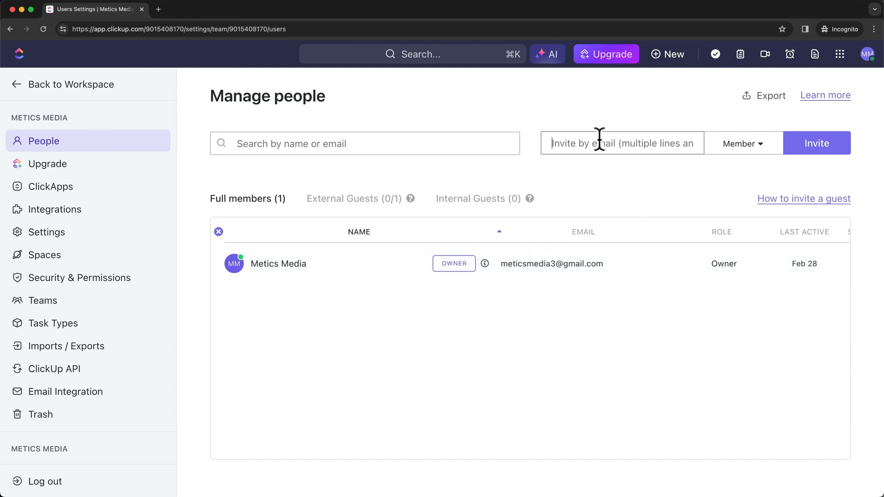
{"action": "type", "text": "1234@gm"}
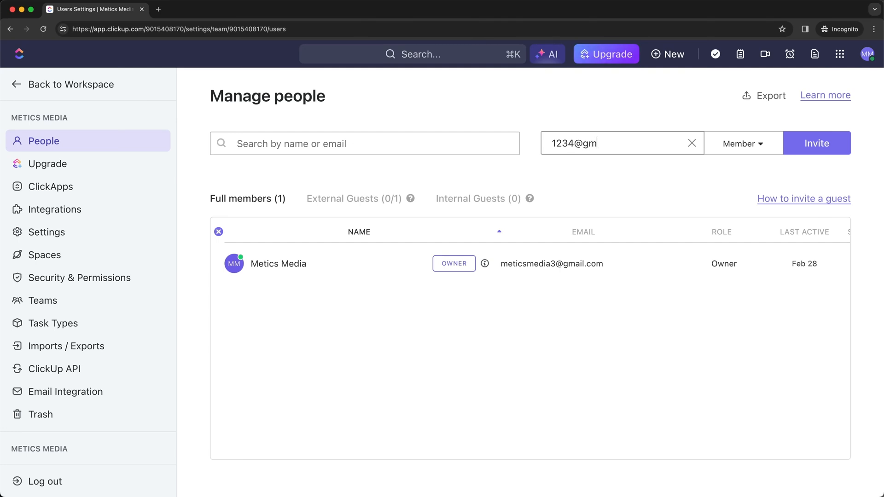
{"action": "type", "text": "ail.com"}
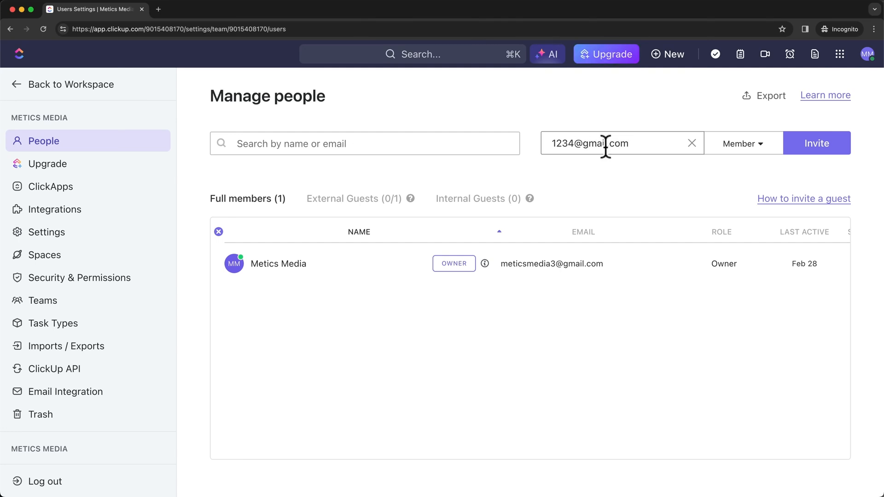
{"action": "mouse_move", "coordinate": [743, 143]}
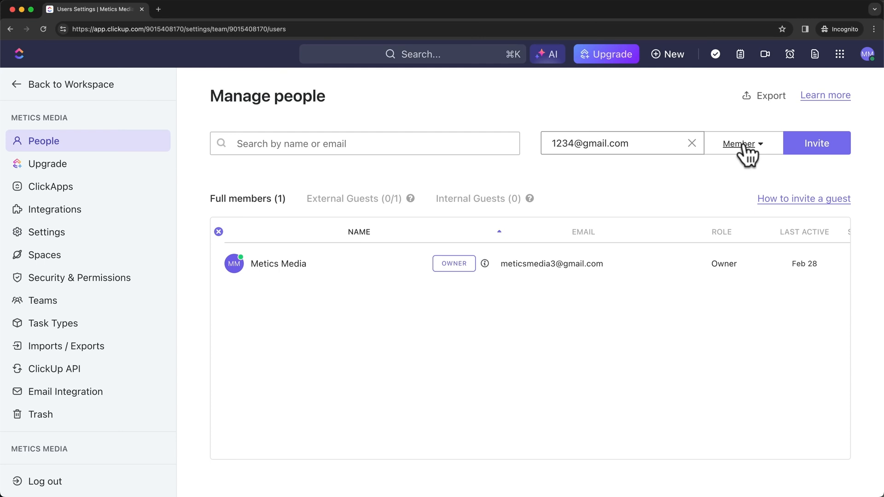
{"action": "left_click", "coordinate": [743, 143]}
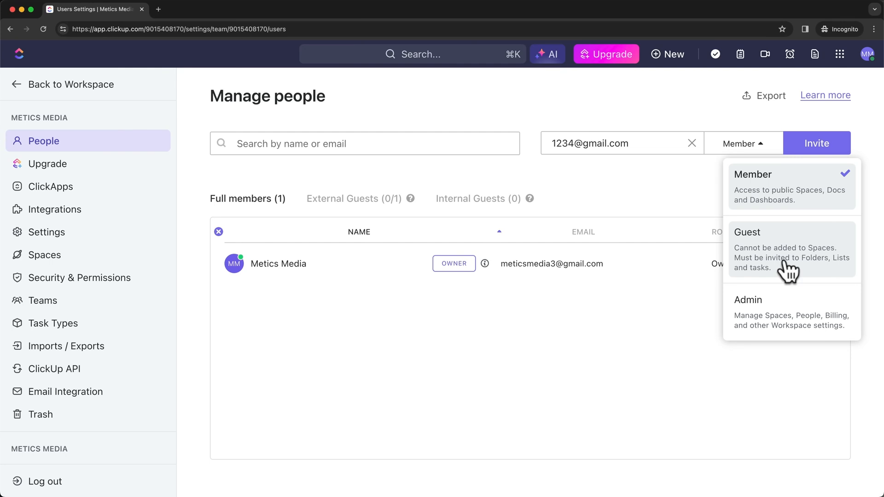
{"action": "mouse_move", "coordinate": [841, 274]}
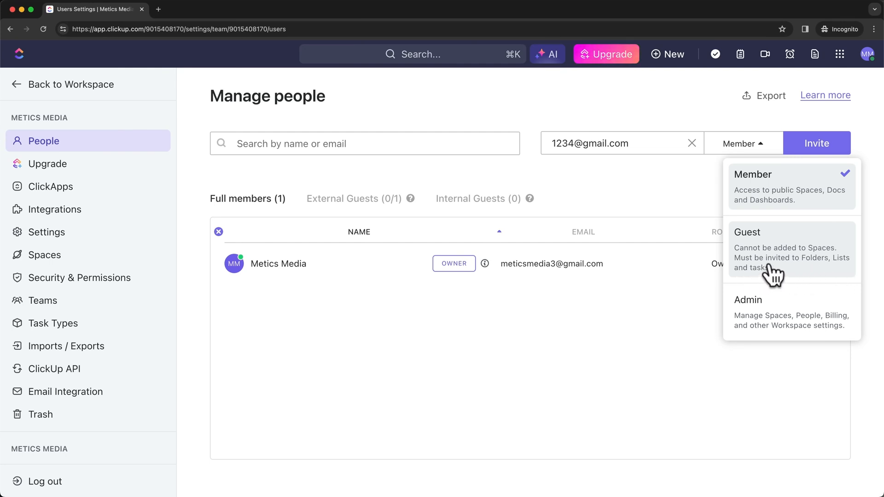
{"action": "mouse_move", "coordinate": [791, 324]}
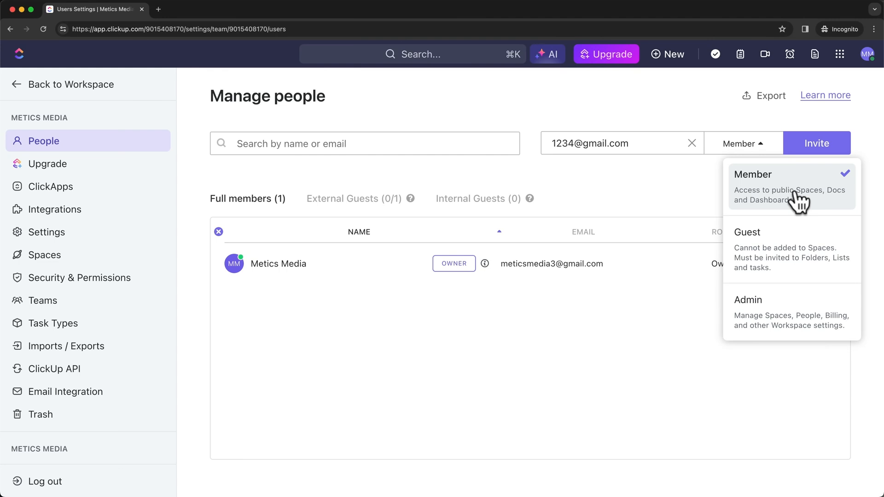
Send the Member invitation and skip adding the invitee to any spaces.
{"action": "left_click", "coordinate": [816, 143]}
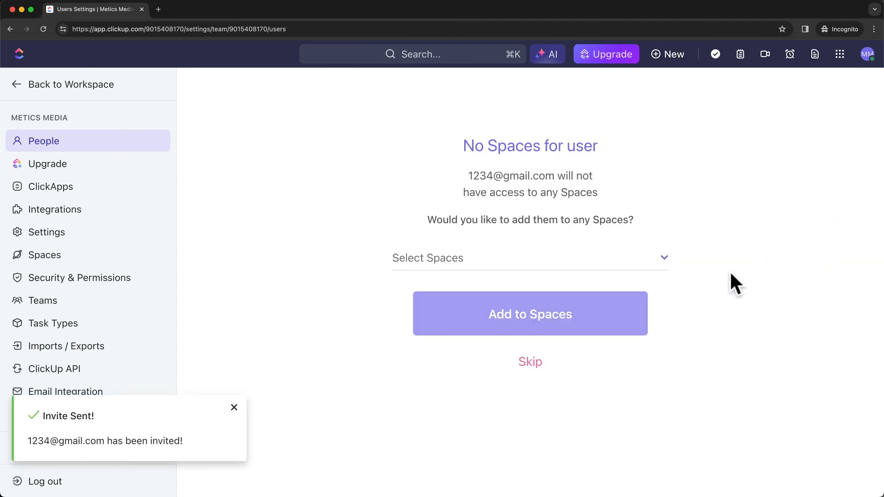
{"action": "left_click", "coordinate": [530, 258]}
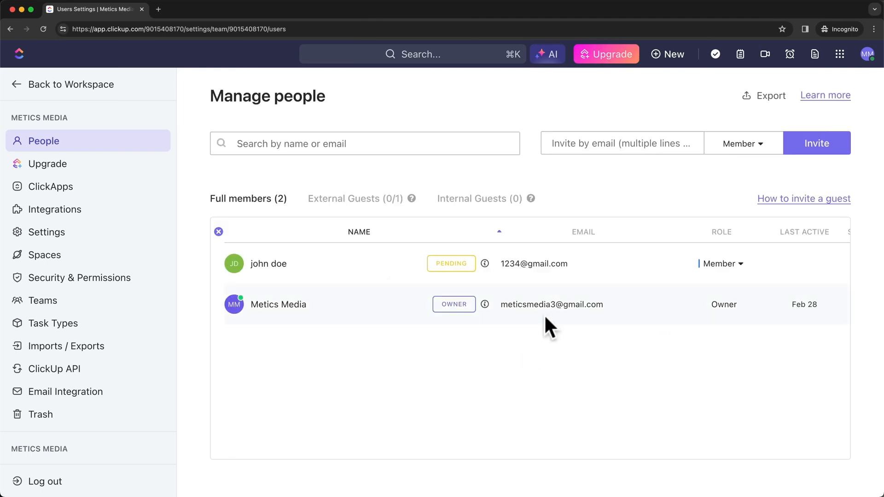
{"action": "mouse_move", "coordinate": [627, 272]}
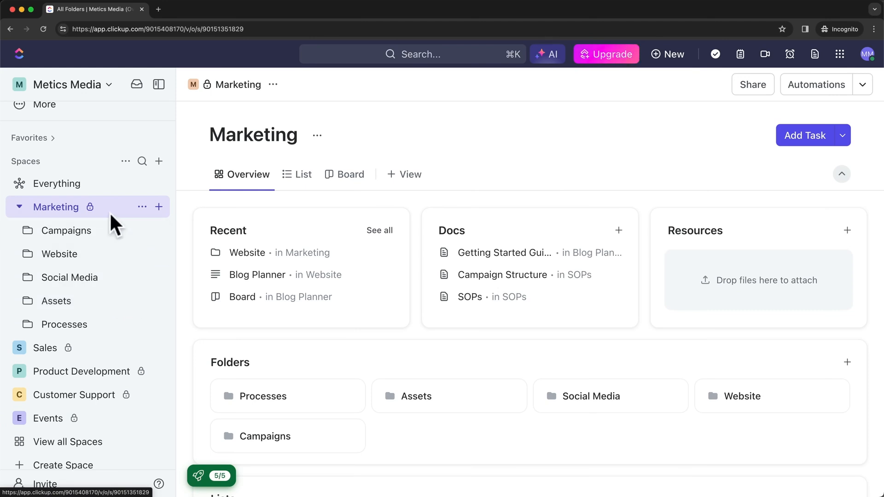
{"action": "mouse_move", "coordinate": [131, 221]}
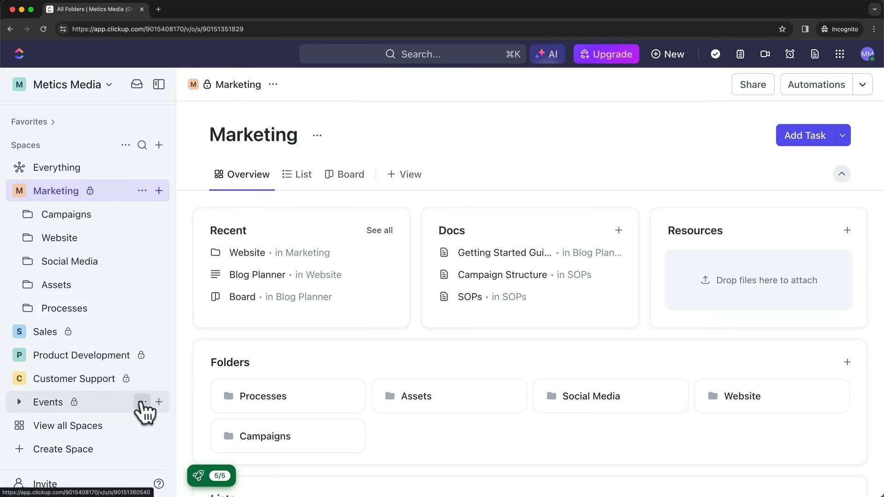
Make the Events space public through its Sharing & Permissions settings.
{"action": "left_click", "coordinate": [142, 403]}
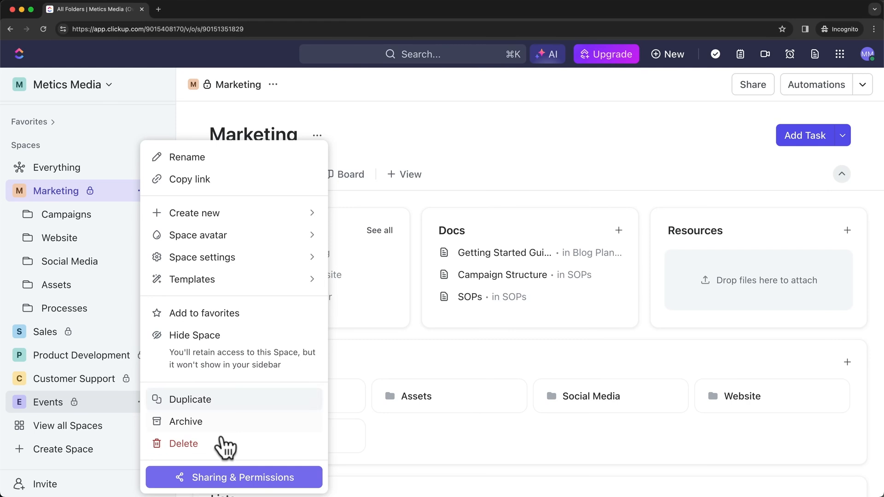
{"action": "left_click", "coordinate": [242, 478]}
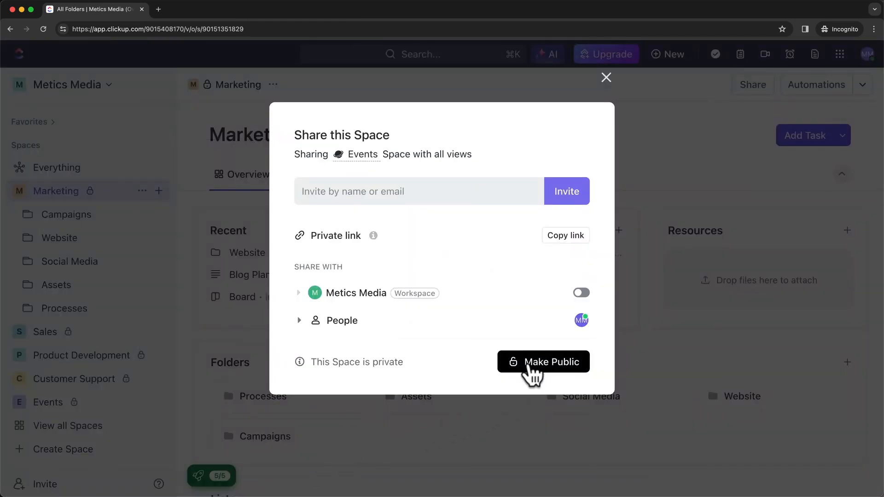
{"action": "left_click", "coordinate": [543, 361]}
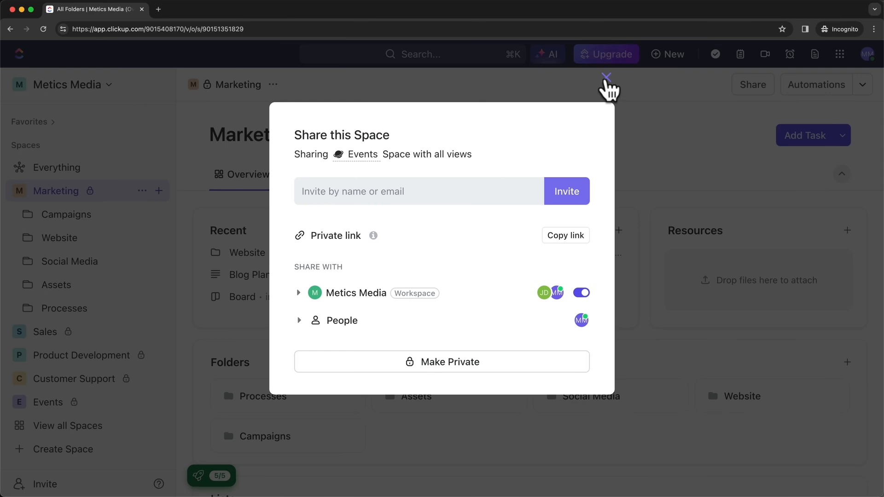
{"action": "left_click", "coordinate": [607, 77]}
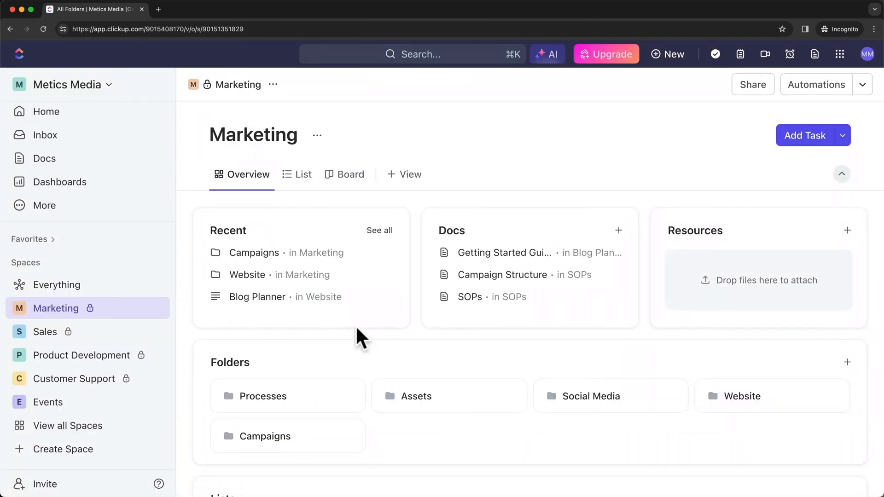
{"action": "mouse_move", "coordinate": [74, 411]}
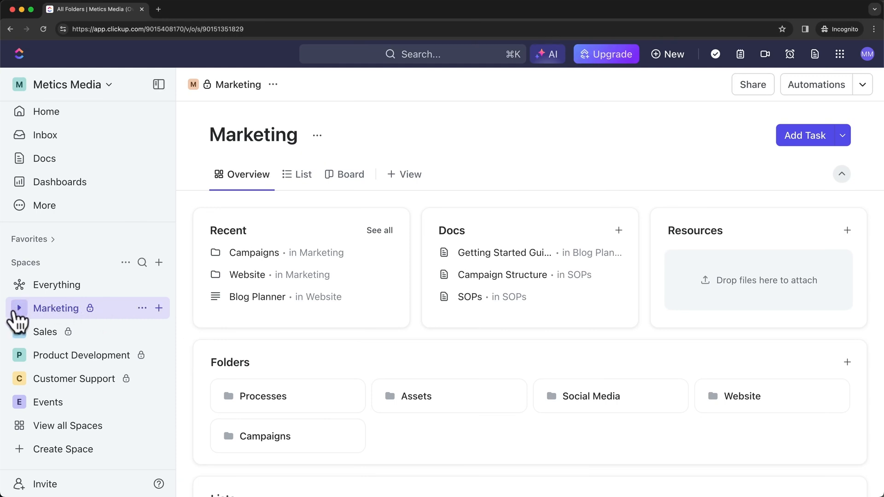
Enter the invitee's email in the 3 - Easter Campaign list's Sharing & Permissions.
{"action": "left_click", "coordinate": [16, 307]}
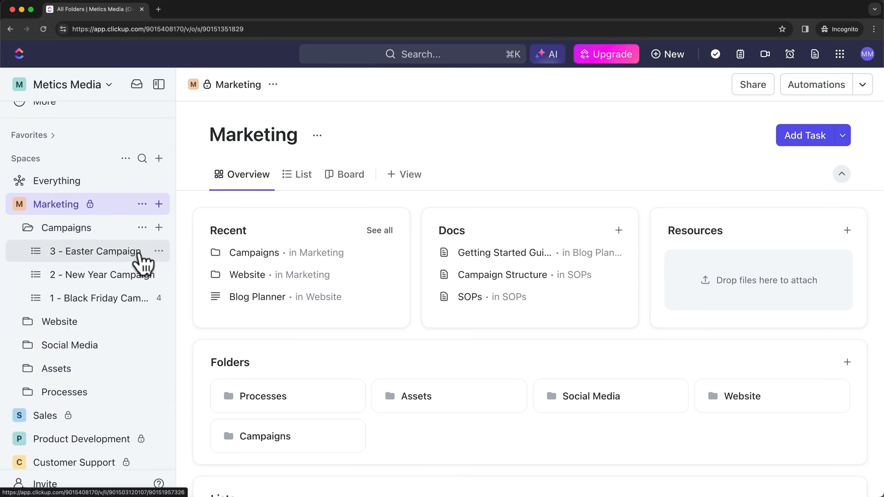
{"action": "left_click", "coordinate": [160, 251]}
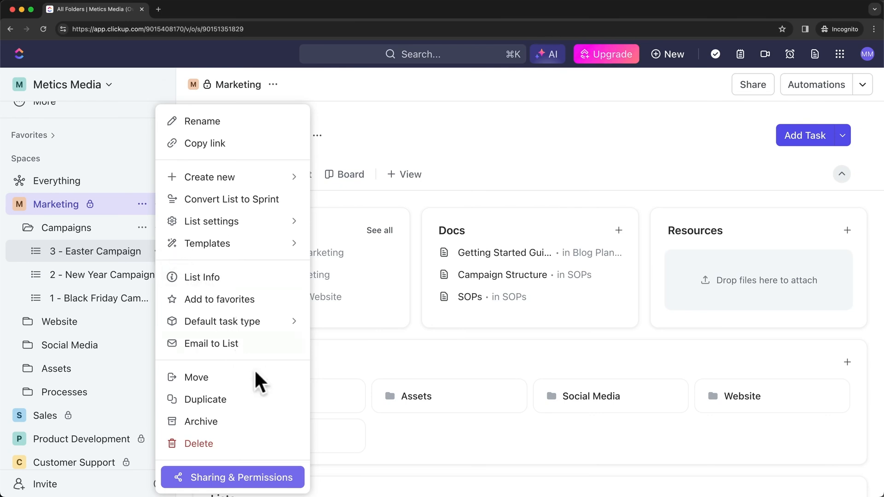
{"action": "left_click", "coordinate": [232, 477]}
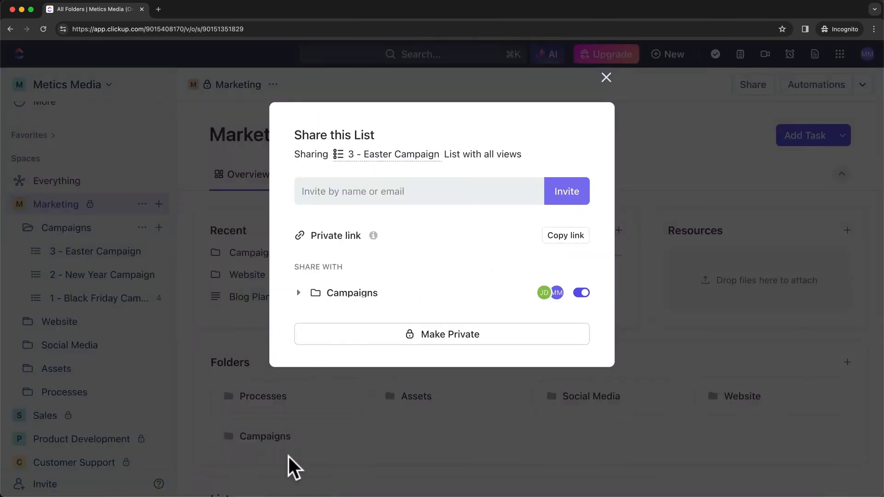
{"action": "type", "text": "1234@gmail.com"}
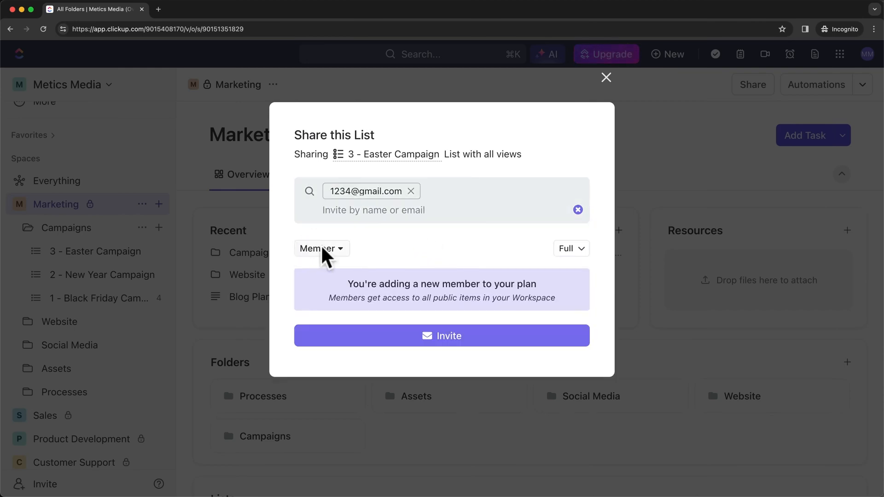
Invite john doe to the list as a Guest and close the sharing window.
{"action": "left_click", "coordinate": [322, 249]}
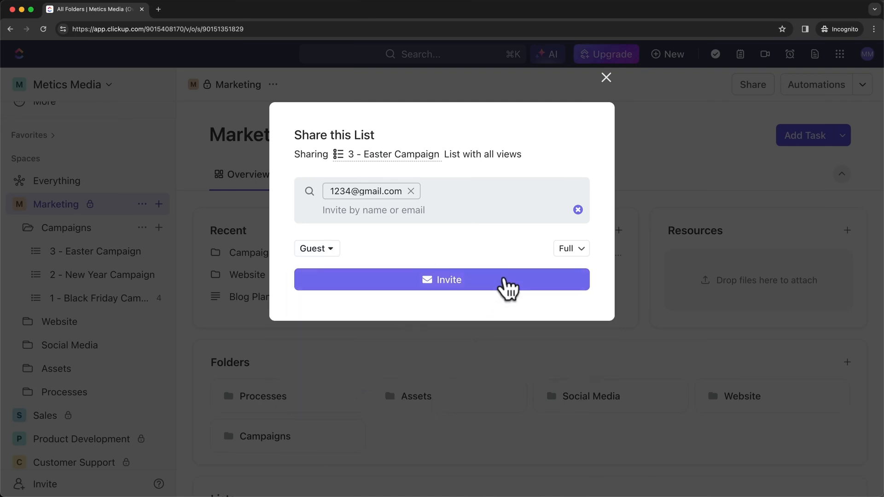
{"action": "left_click", "coordinate": [569, 249]}
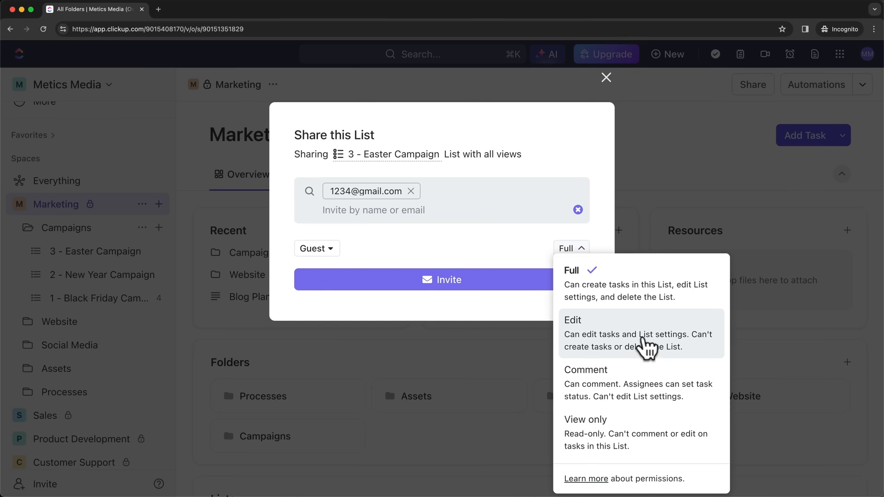
{"action": "mouse_move", "coordinate": [610, 441]}
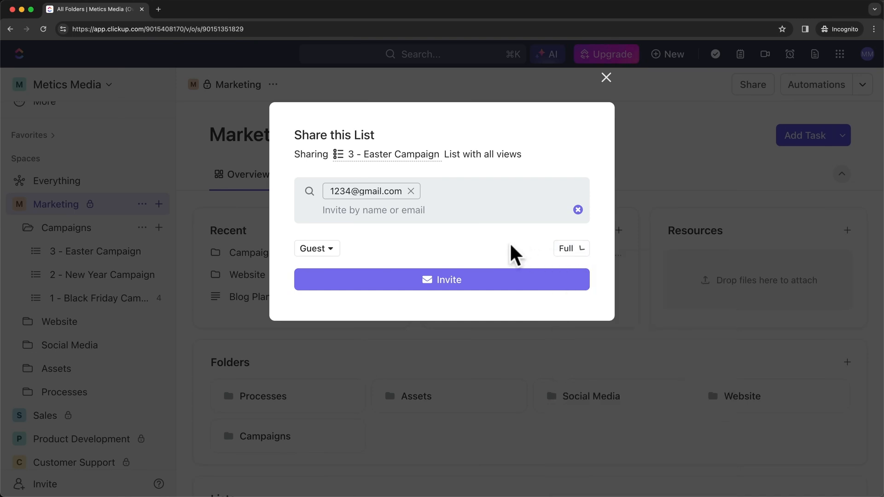
{"action": "left_click", "coordinate": [441, 280]}
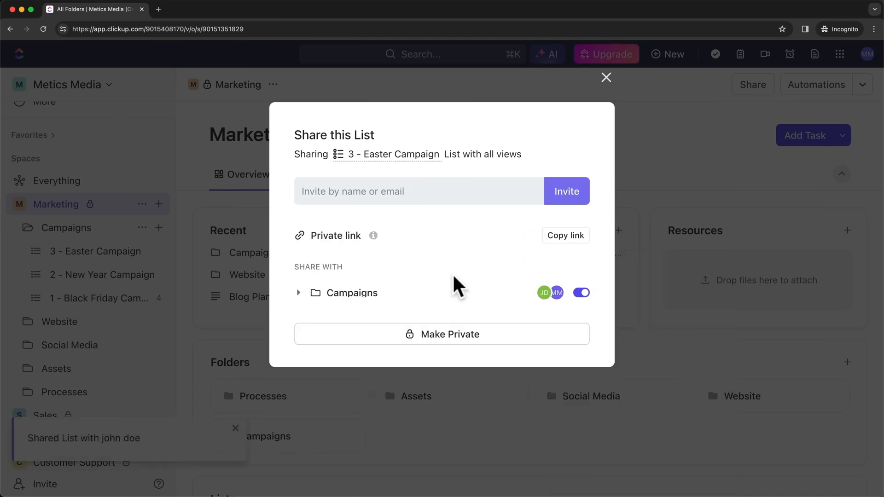
{"action": "left_click", "coordinate": [606, 78]}
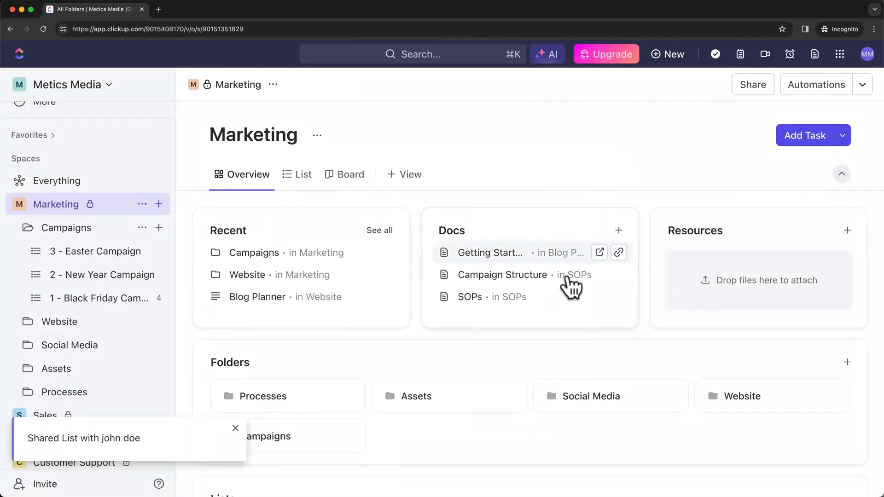
{"action": "mouse_move", "coordinate": [416, 326]}
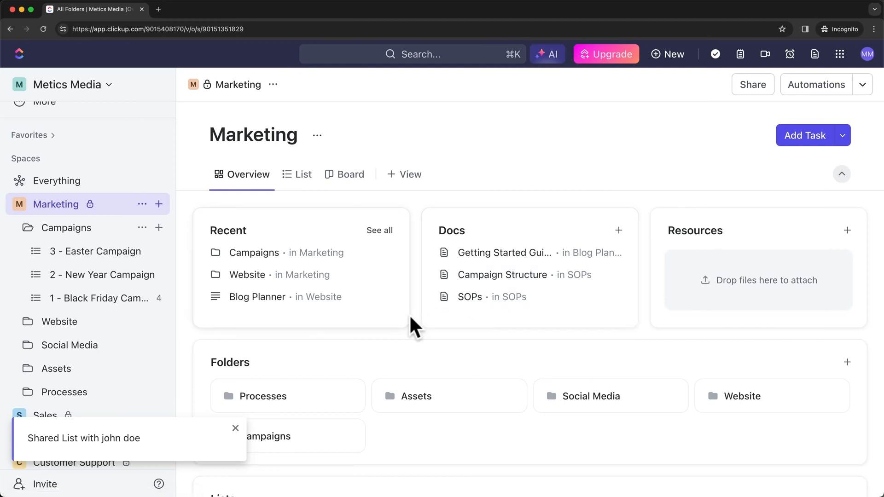
{"action": "mouse_move", "coordinate": [247, 275]}
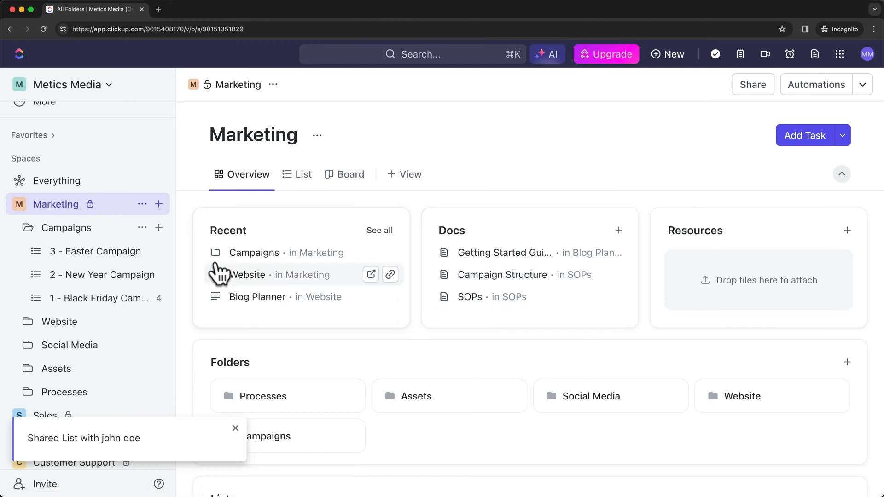